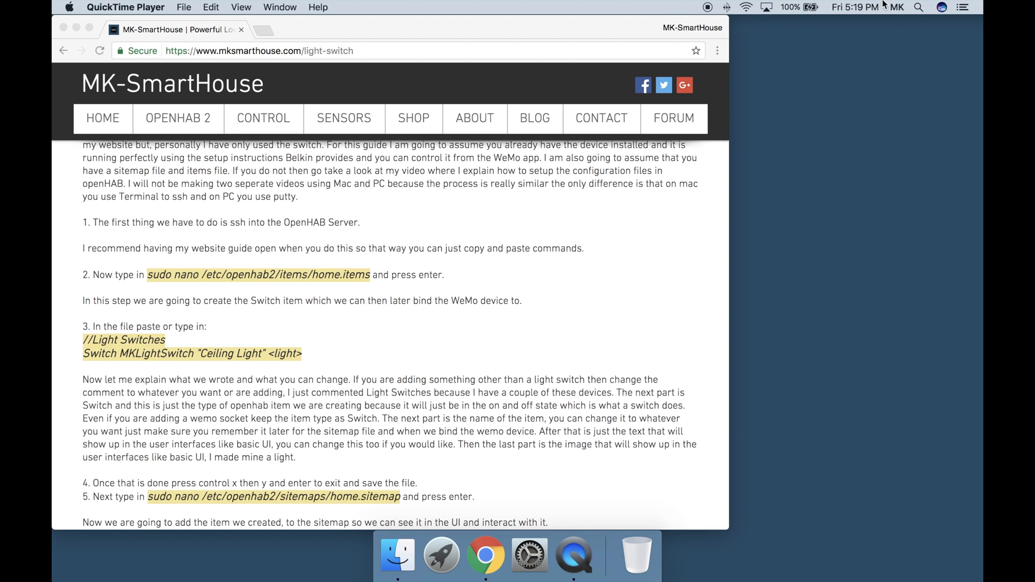
Launch Terminal via Spotlight to reach the SSH session on the openHAB server.
{"action": "type", "text": "terminal"}
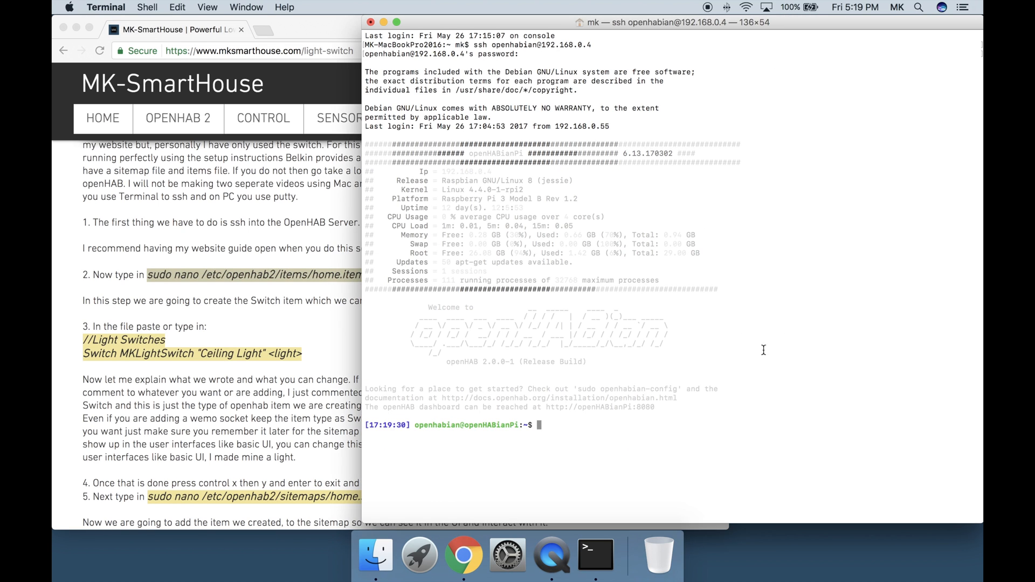
Open /etc/openhab2/items/home.items in nano and select the guide's switch item lines.
{"action": "type", "text": "sudo nano /etc/openhab2/items/home.items"}
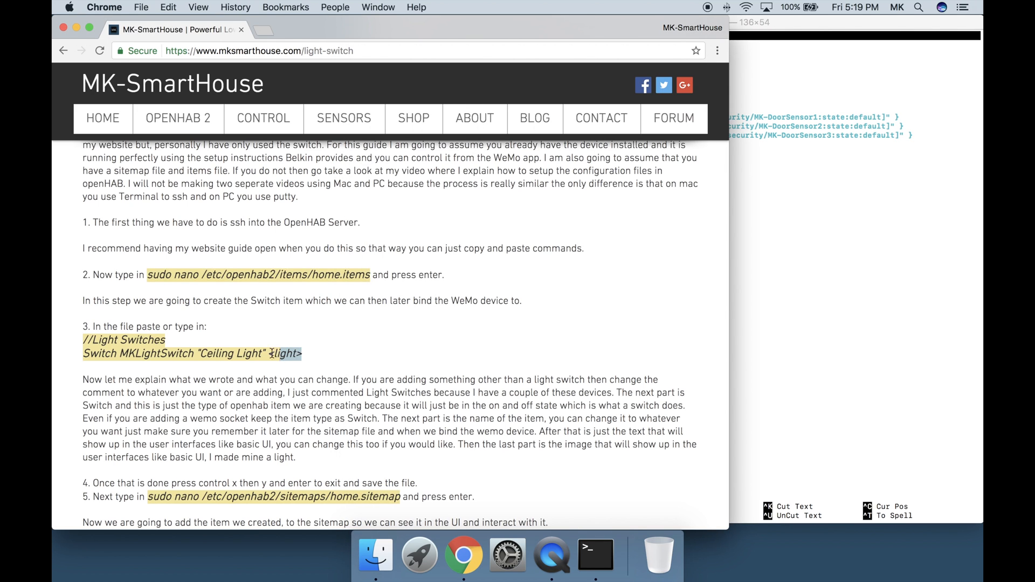
{"action": "left_click_drag", "start_coordinate": [301, 354], "coordinate": [81, 339]}
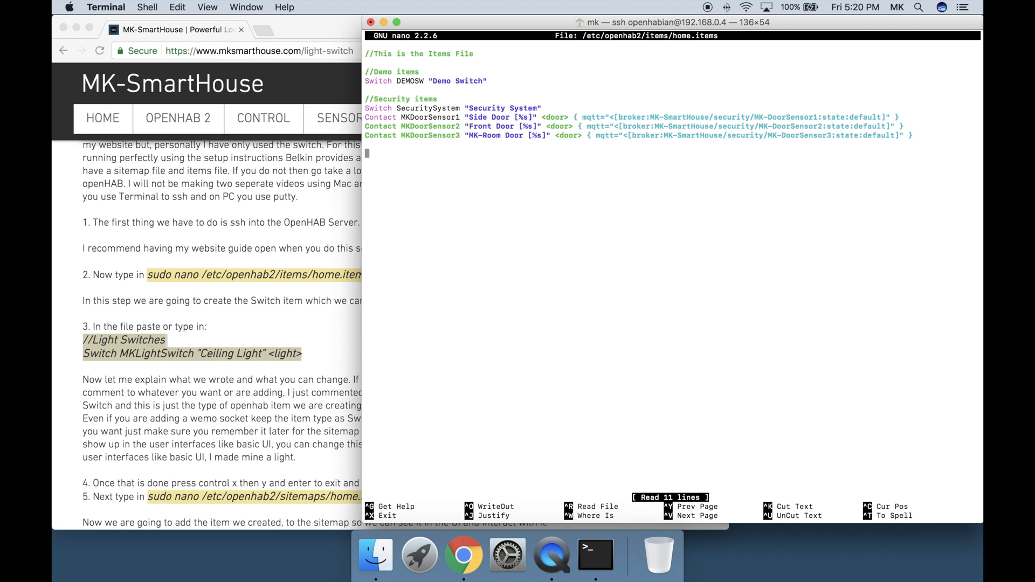
Add the //Light Switches comment and MKLightSwitch "Ceiling Light" switch item at the file's end.
{"action": "type", "text": "//Light Switches"}
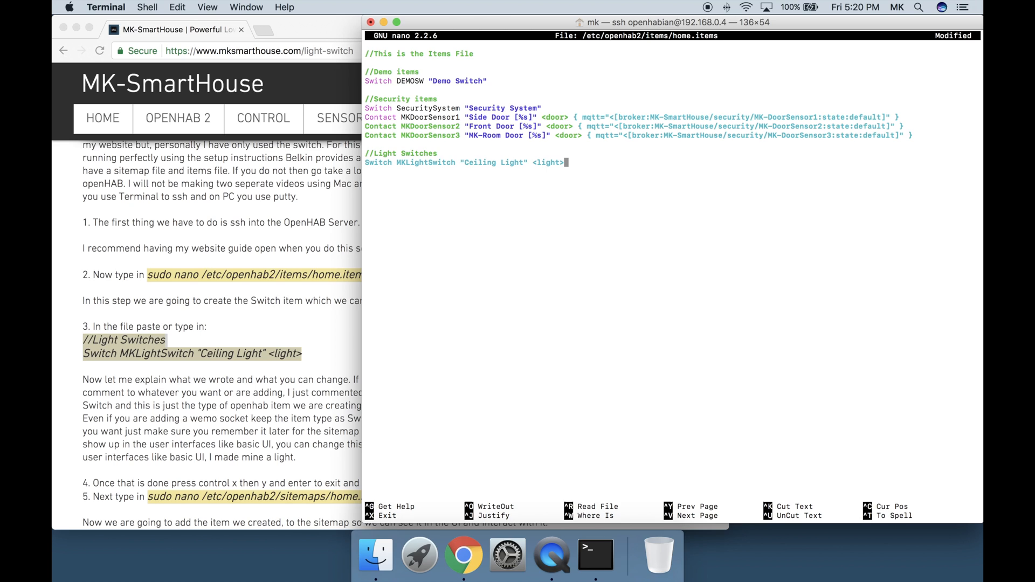
{"action": "key", "text": "Enter"}
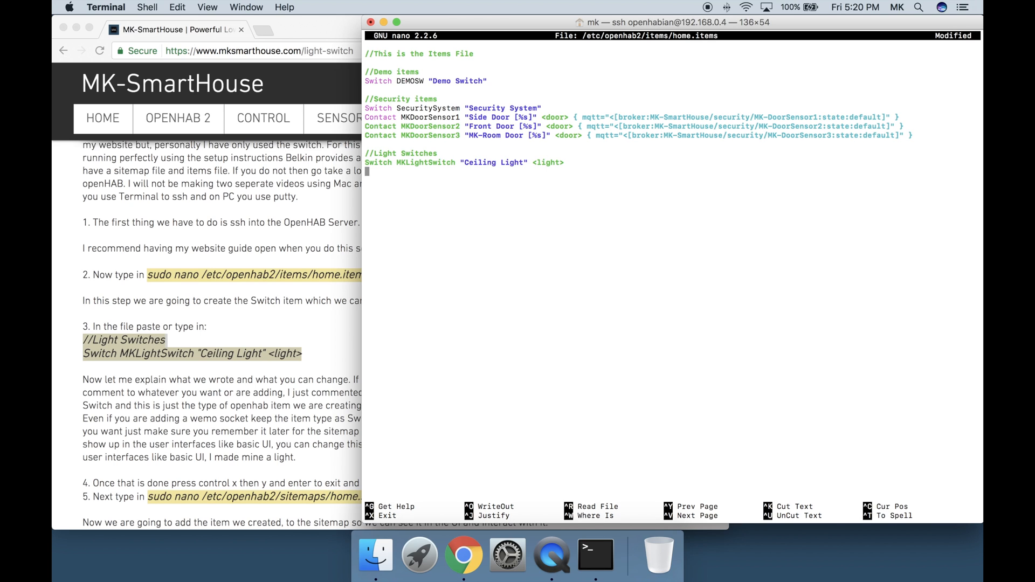
{"action": "mouse_move", "coordinate": [484, 209]}
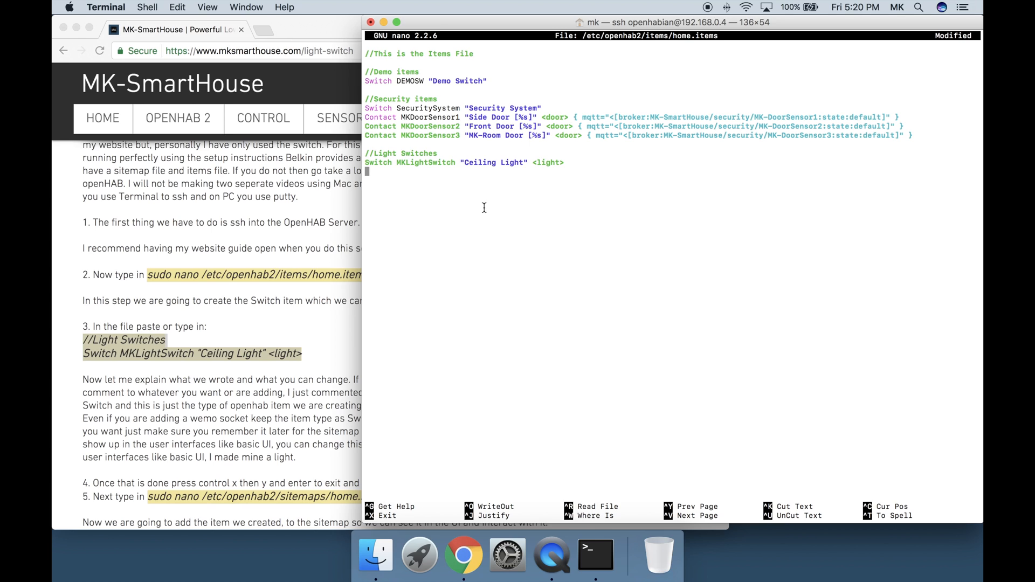
{"action": "mouse_move", "coordinate": [423, 202]}
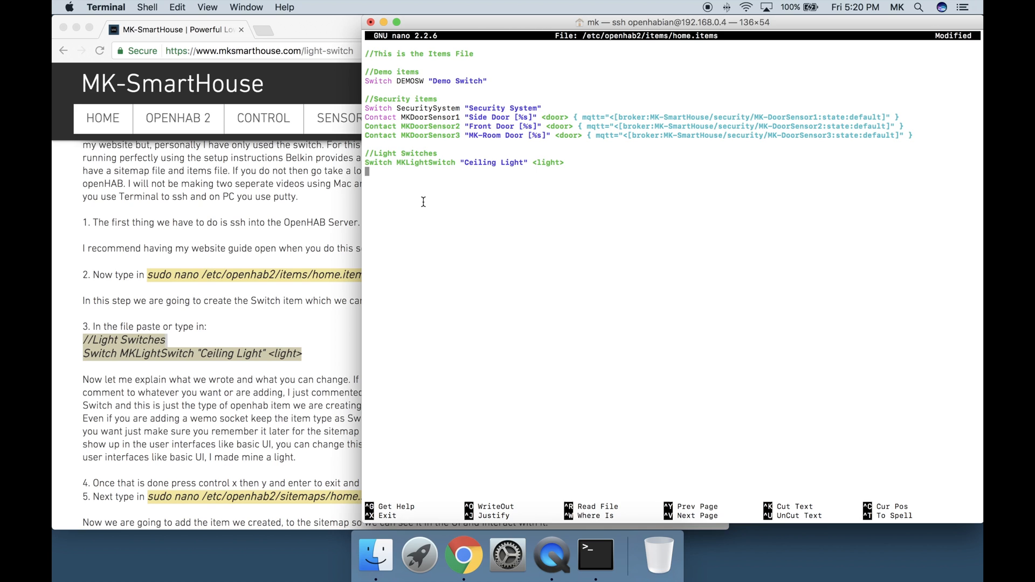
{"action": "mouse_move", "coordinate": [379, 252]}
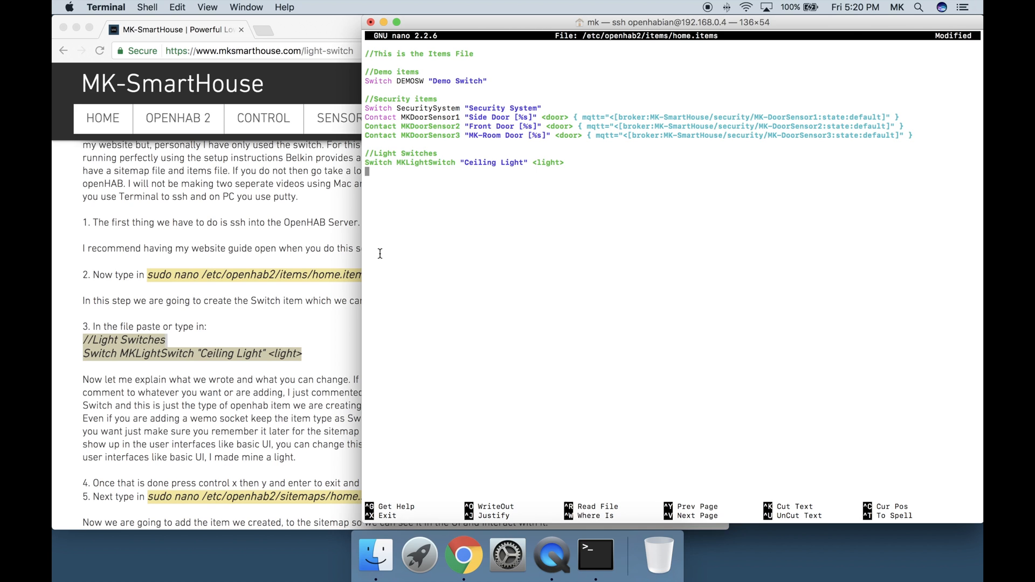
{"action": "mouse_move", "coordinate": [457, 264]}
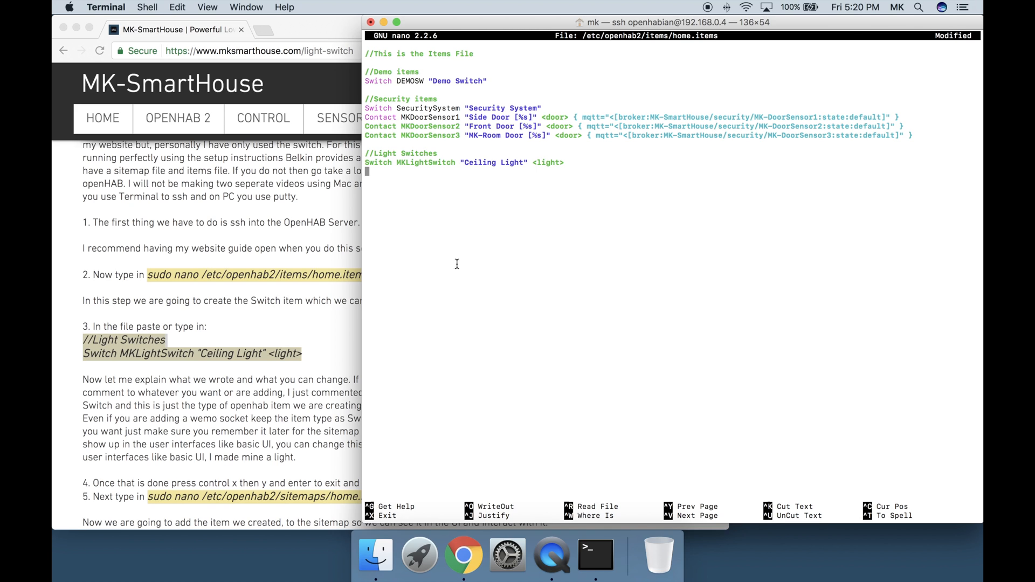
{"action": "mouse_move", "coordinate": [467, 261]}
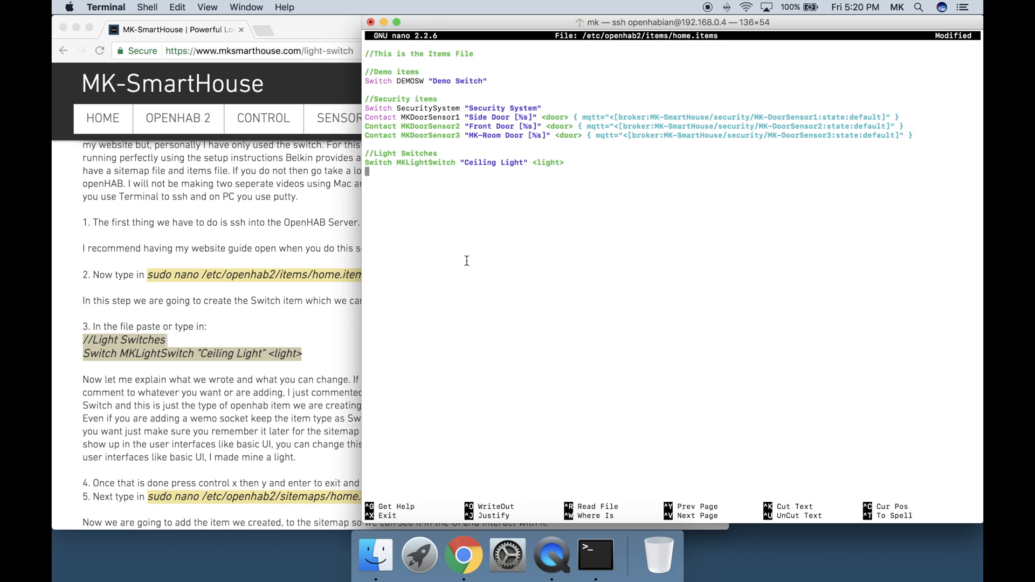
{"action": "mouse_move", "coordinate": [422, 203]}
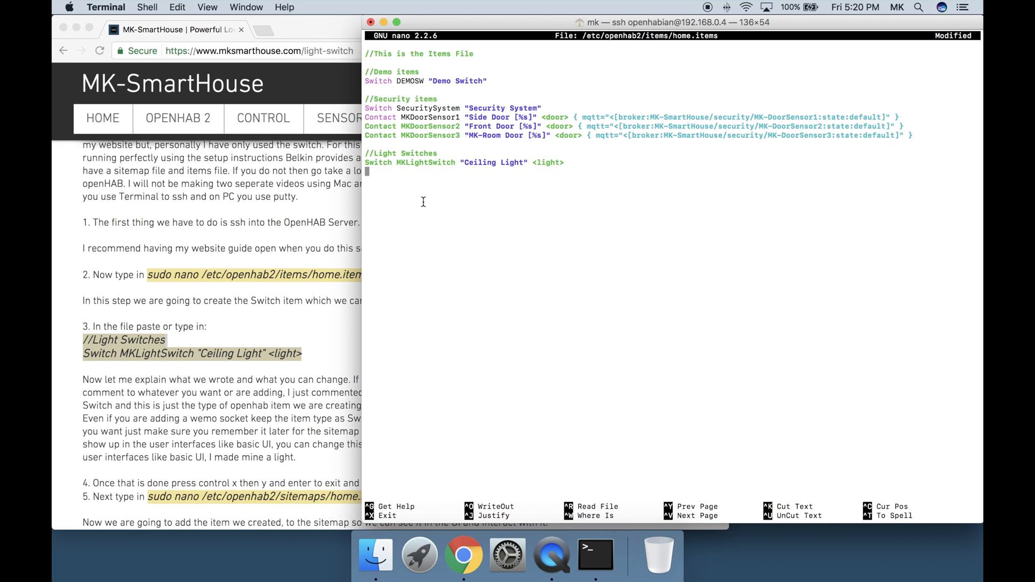
{"action": "mouse_move", "coordinate": [380, 253]}
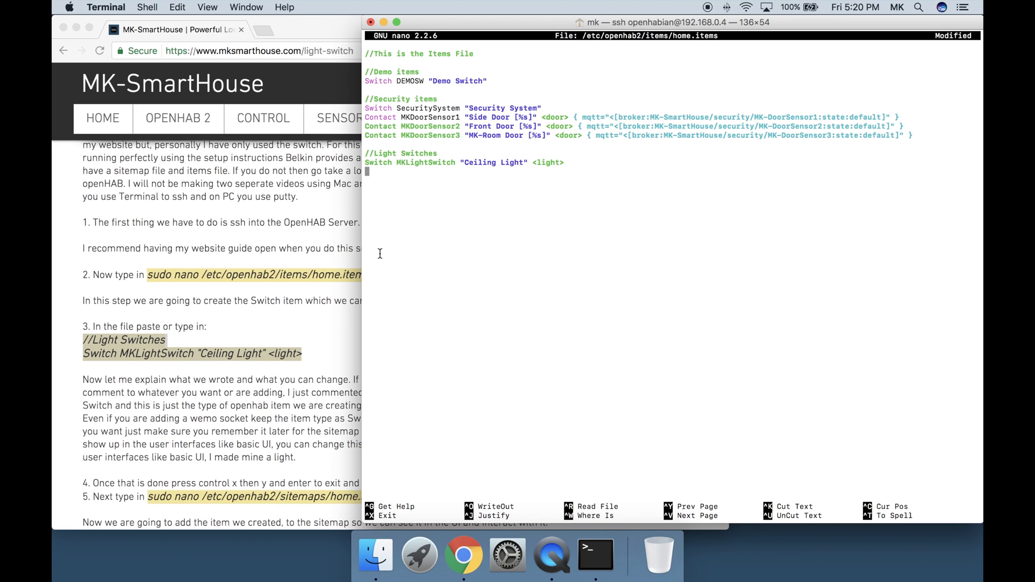
{"action": "mouse_move", "coordinate": [465, 263]}
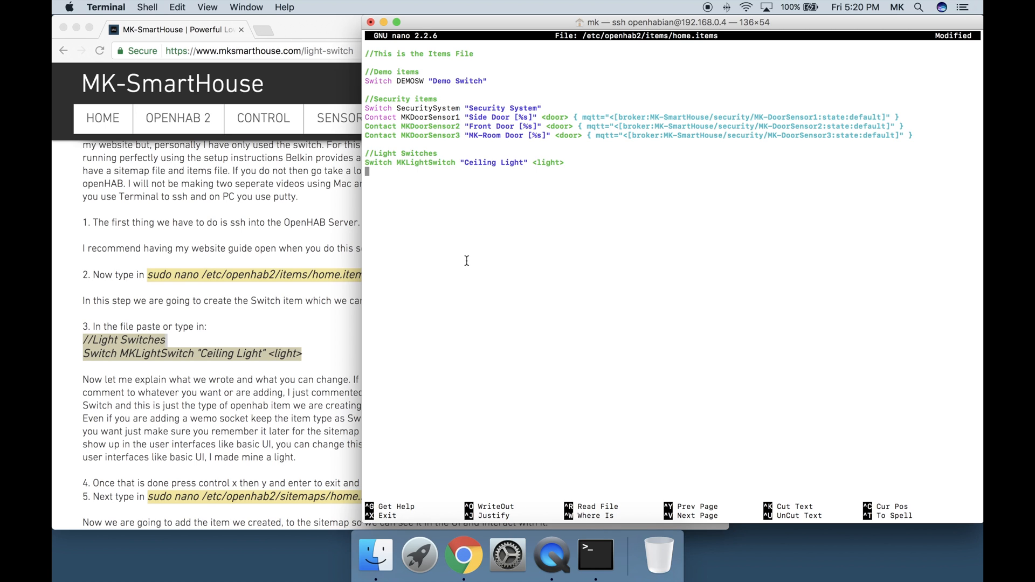
{"action": "mouse_move", "coordinate": [423, 202]}
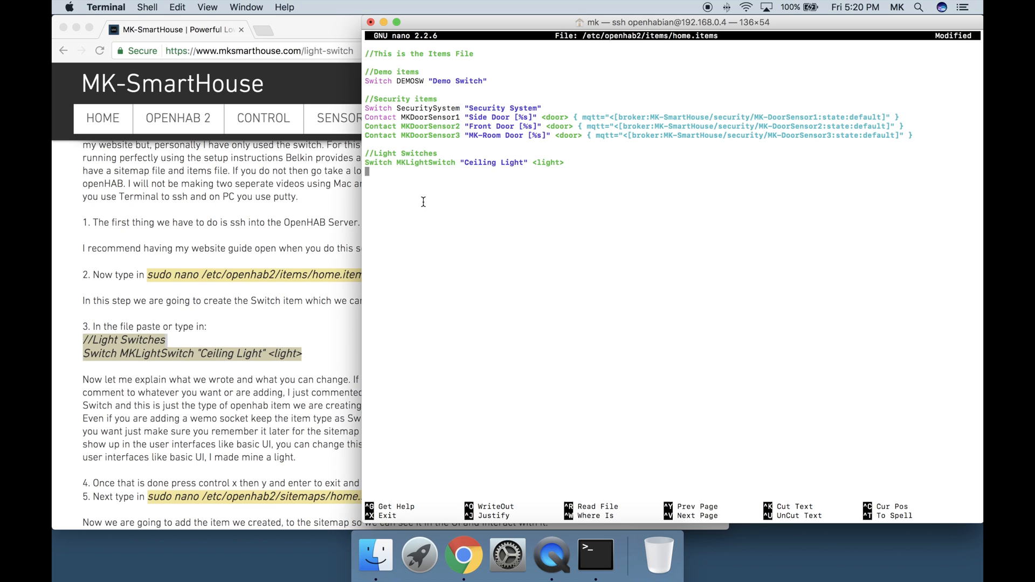
{"action": "mouse_move", "coordinate": [380, 252]}
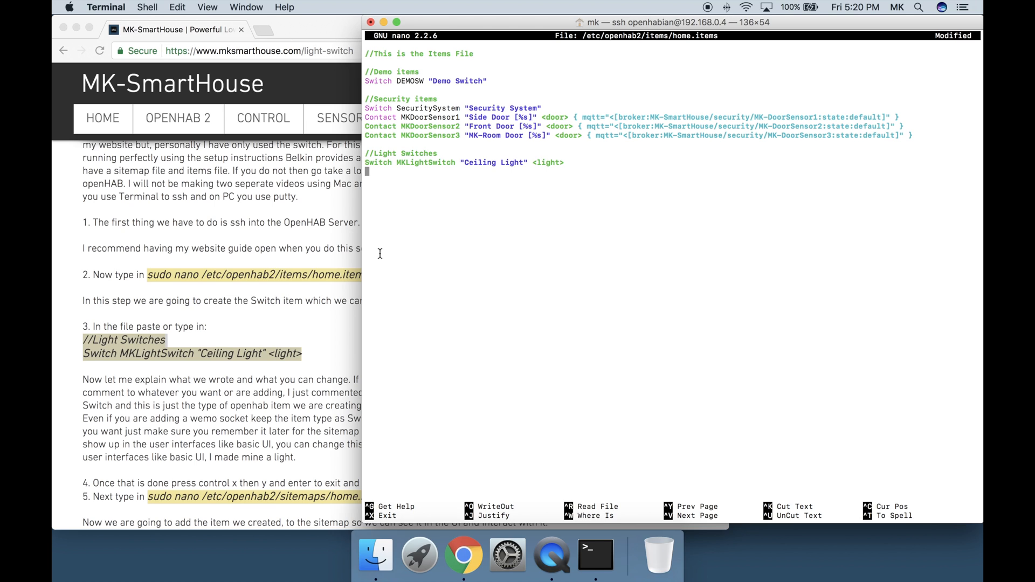
{"action": "mouse_move", "coordinate": [467, 261]}
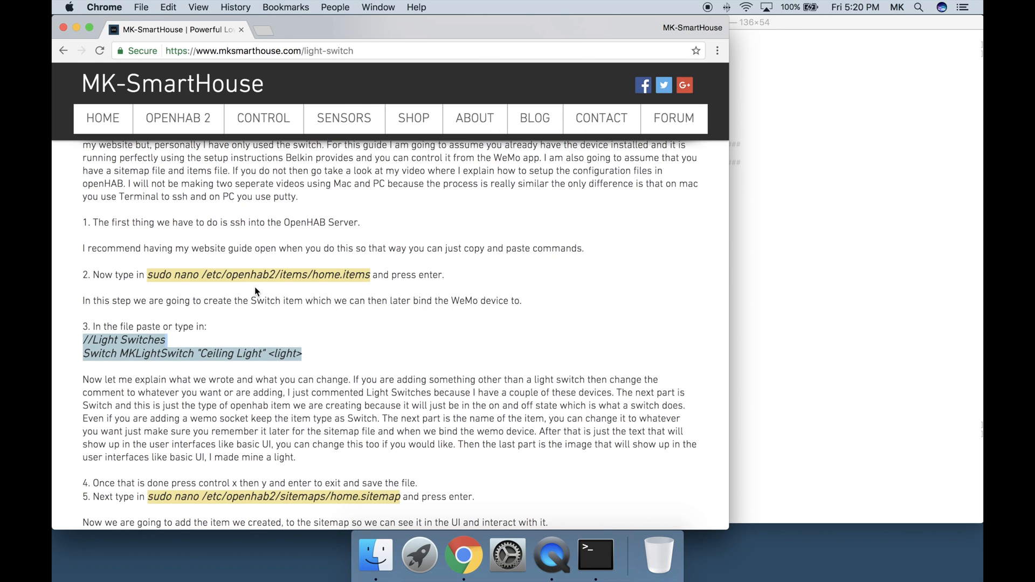
Open /etc/openhab2/sitemaps/home.sitemap in nano with sudo.
{"action": "scroll", "scroll_direction": "down", "scroll_amount": 3}
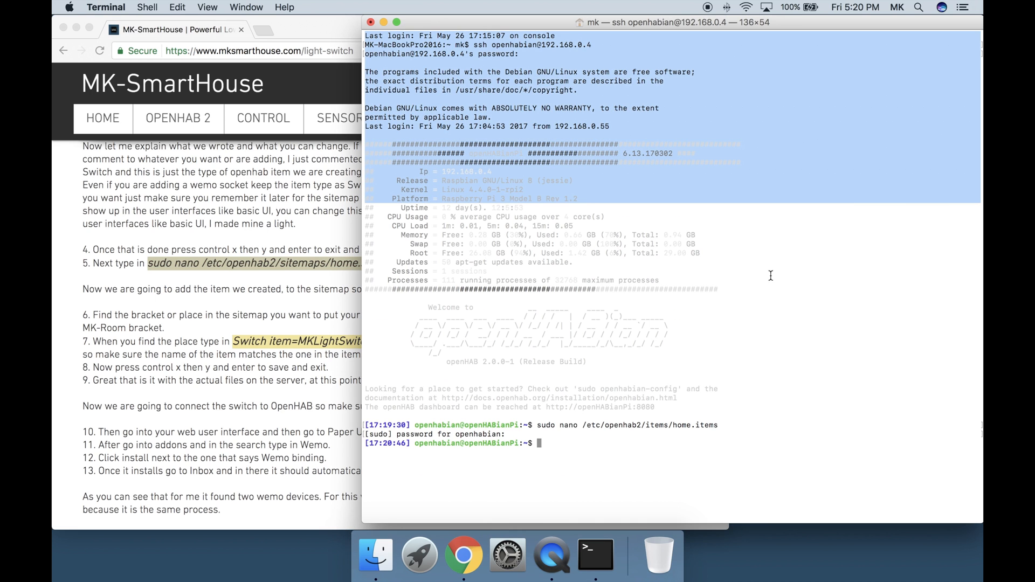
{"action": "type", "text": "sudo nano /etc/openhab2/sitemaps/home.sitemap"}
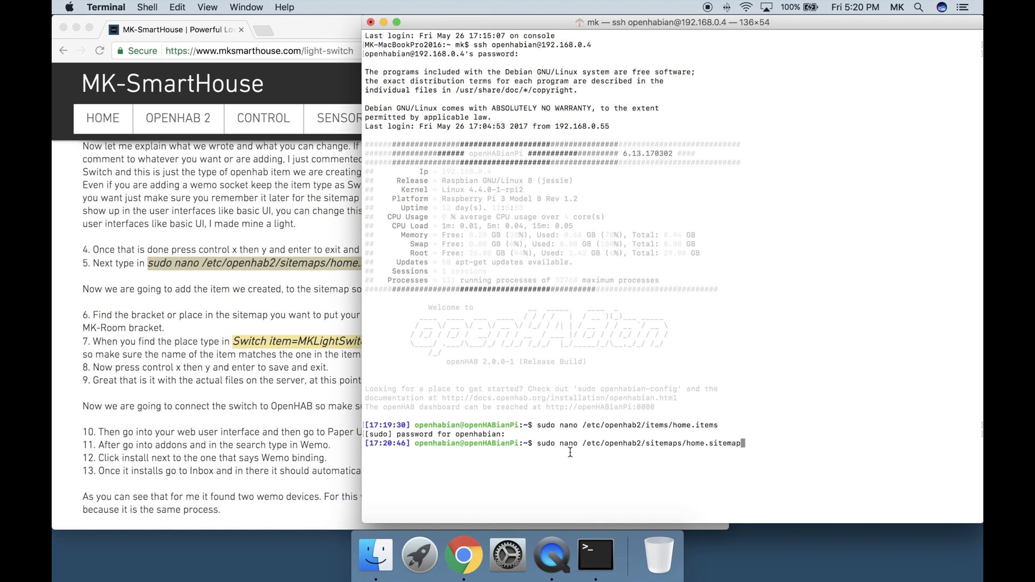
{"action": "key", "text": "Return"}
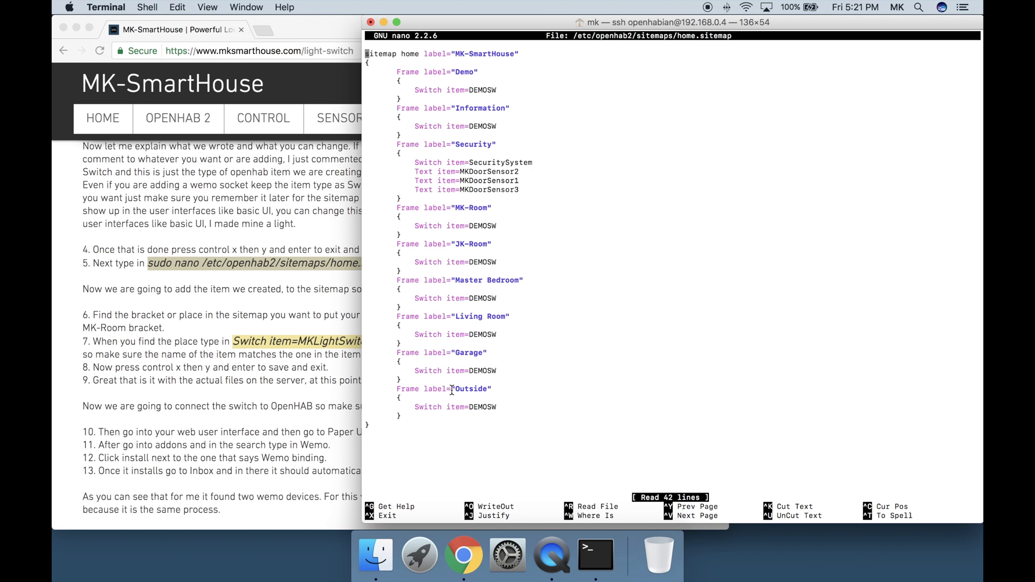
{"action": "mouse_move", "coordinate": [498, 218]}
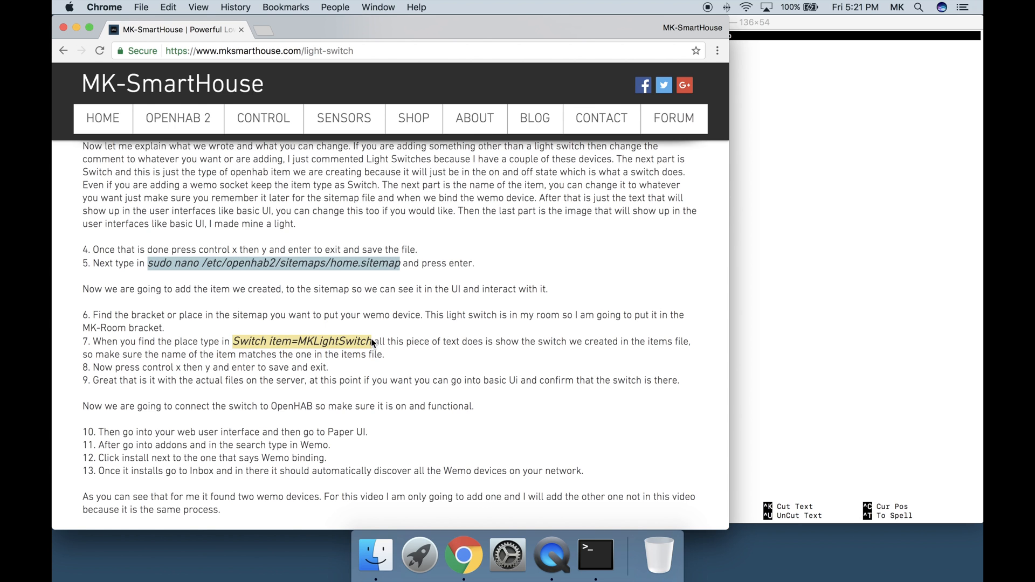
Replace the demo switch in the MK-Room frame with Switch item=MKLightSwitch.
{"action": "left_click", "coordinate": [593, 557]}
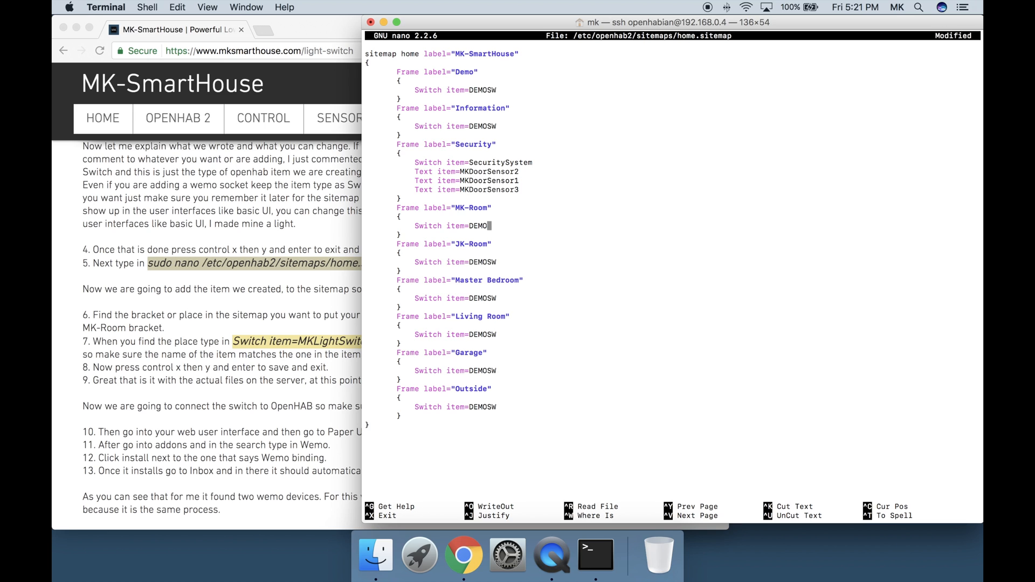
{"action": "key", "text": "Backspace"}
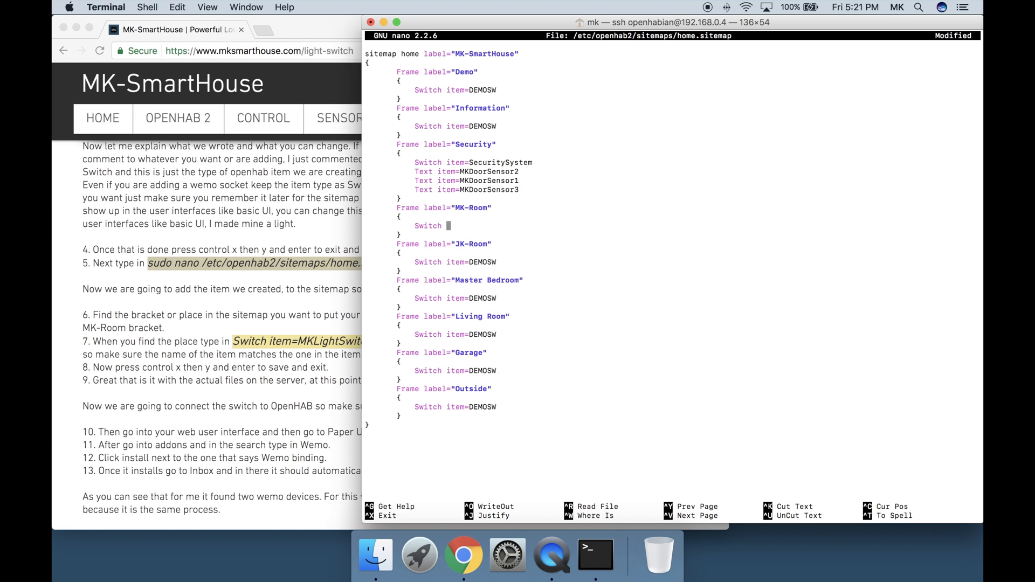
{"action": "key", "text": "backspace"}
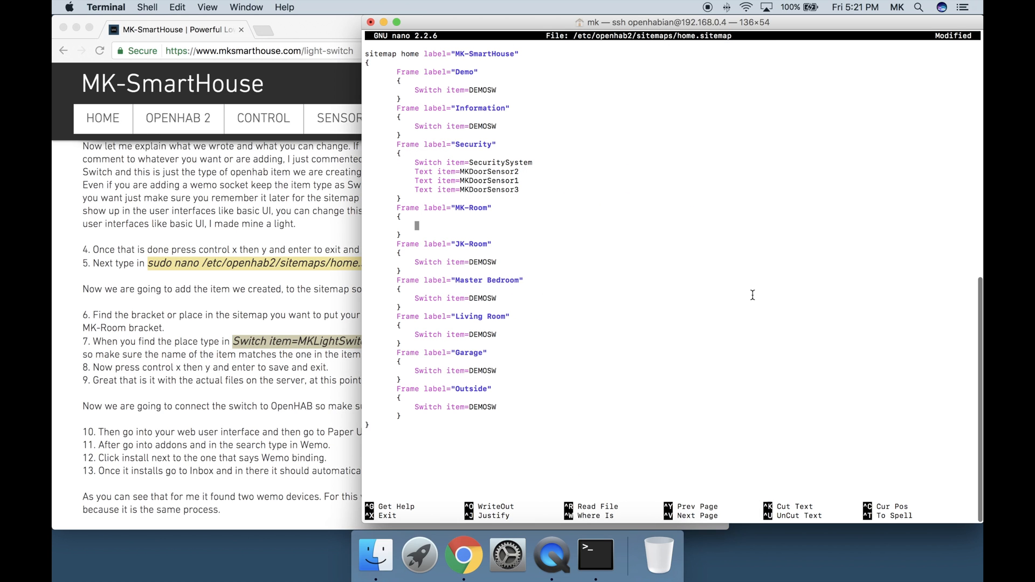
{"action": "type", "text": "Switch item=MKLightSwitch"}
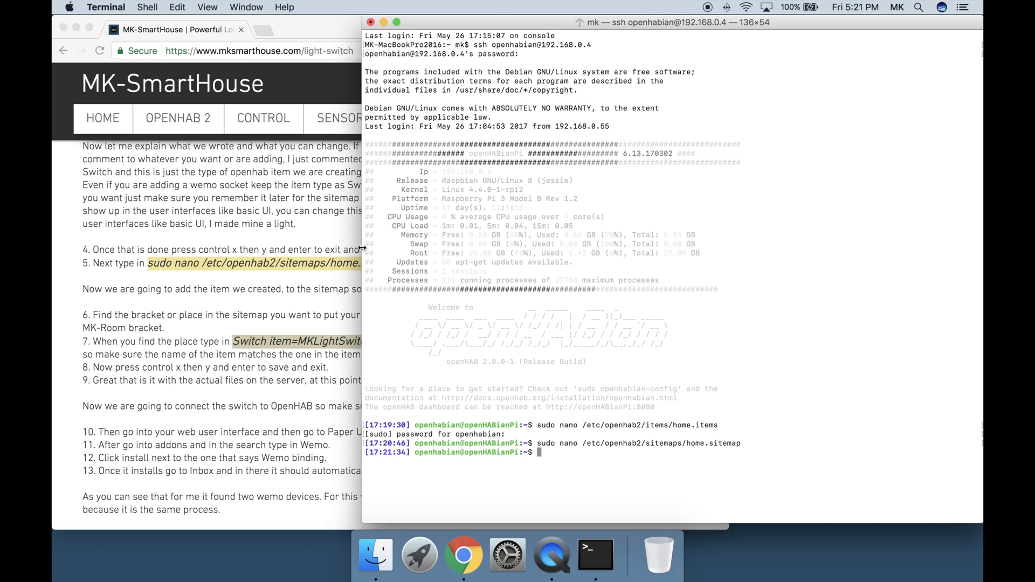
{"action": "mouse_move", "coordinate": [317, 385]}
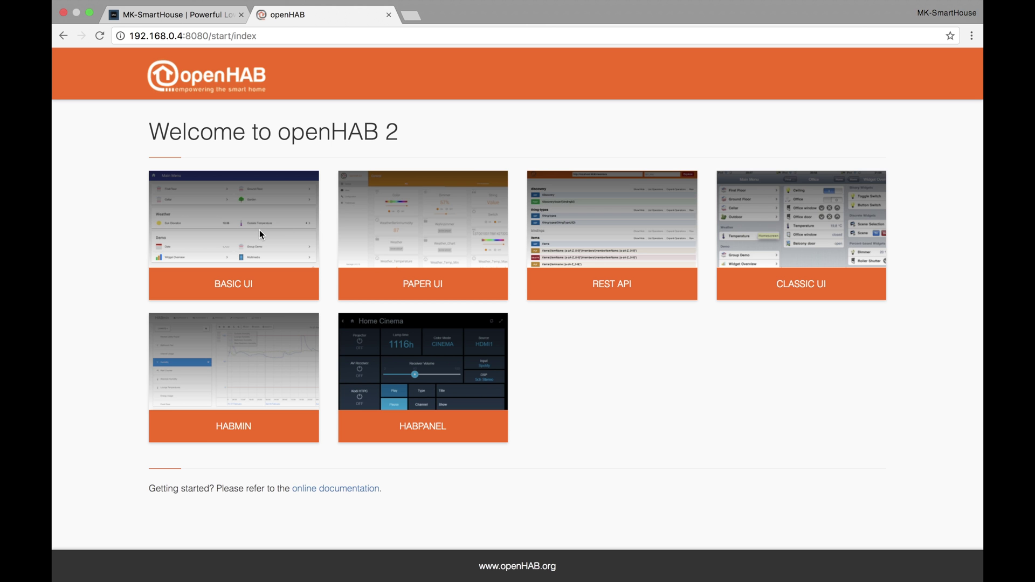
View the Ceiling Light under MK-Room in Basic UI, then go to Paper UI's Inbox.
{"action": "left_click", "coordinate": [233, 284]}
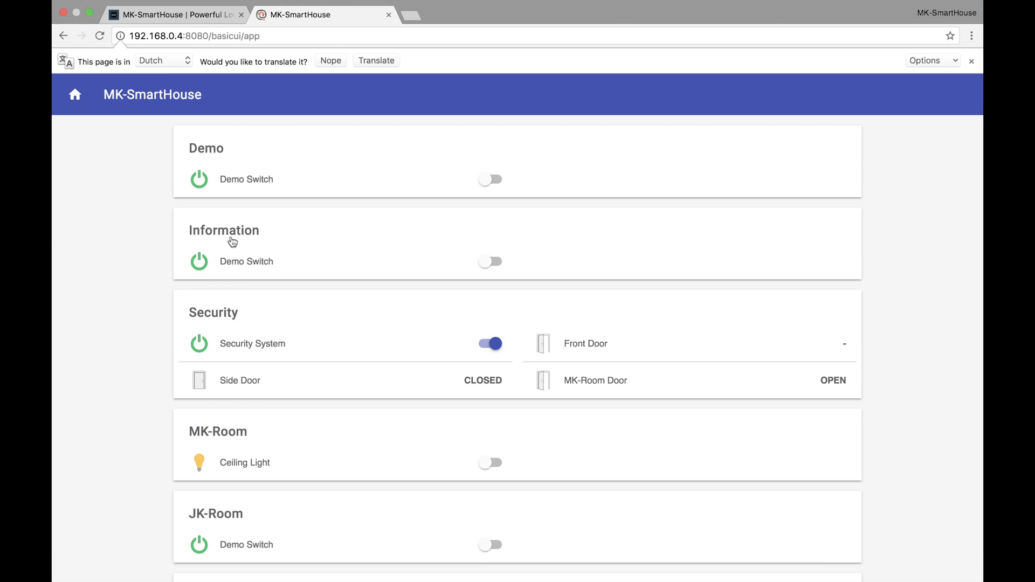
{"action": "scroll", "scroll_direction": "down", "scroll_amount": 3}
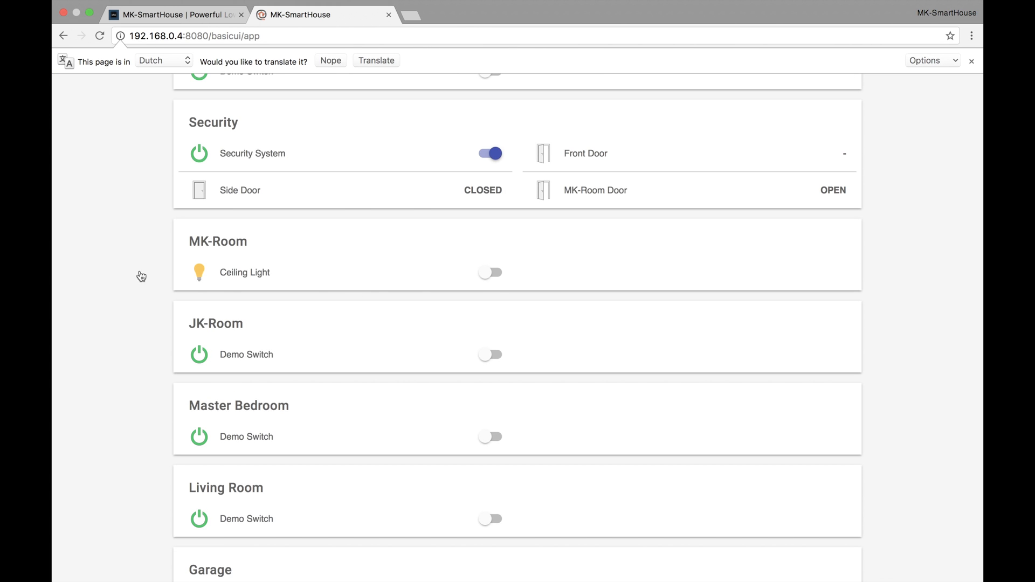
{"action": "left_click", "coordinate": [490, 272]}
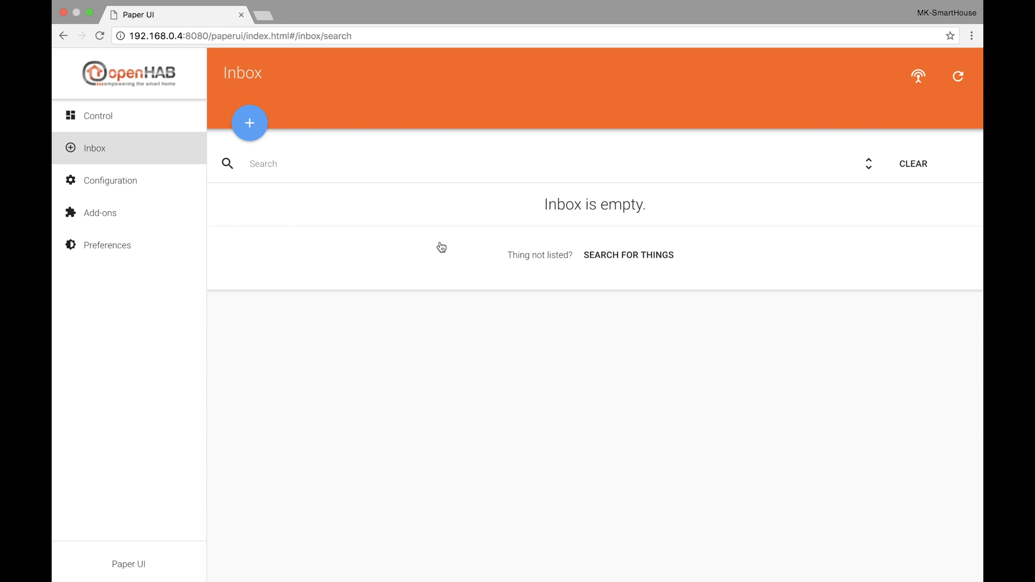
{"action": "mouse_move", "coordinate": [351, 256]}
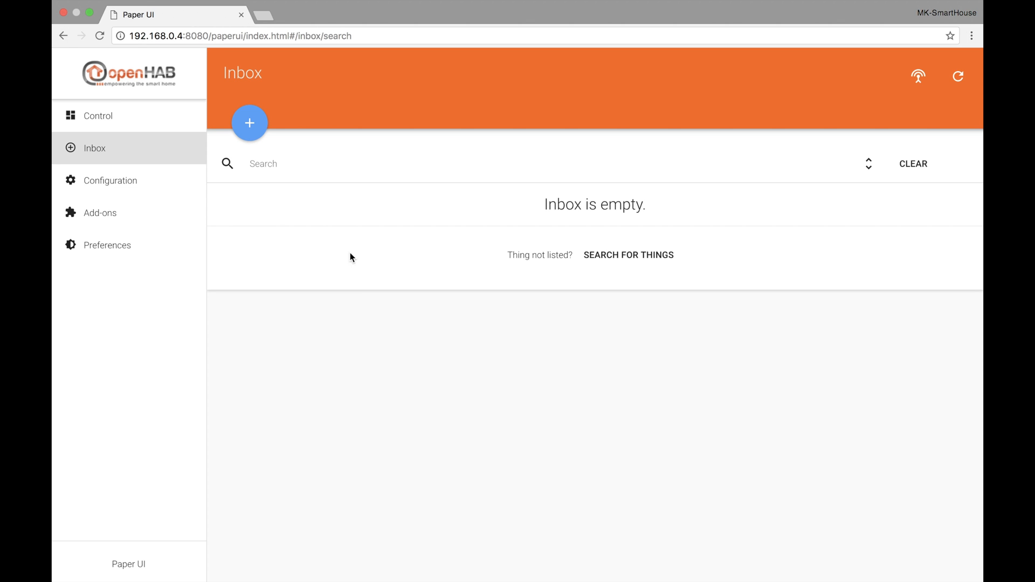
Install the Wemo Binding from Add-ons and return to the Inbox of discovered switches.
{"action": "left_click", "coordinate": [99, 213]}
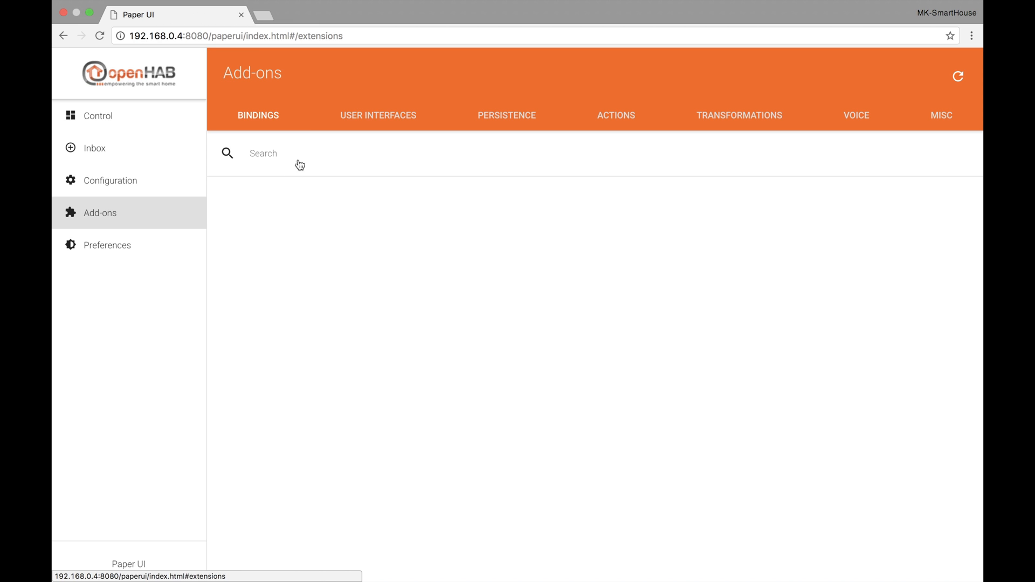
{"action": "type", "text": "wemo"}
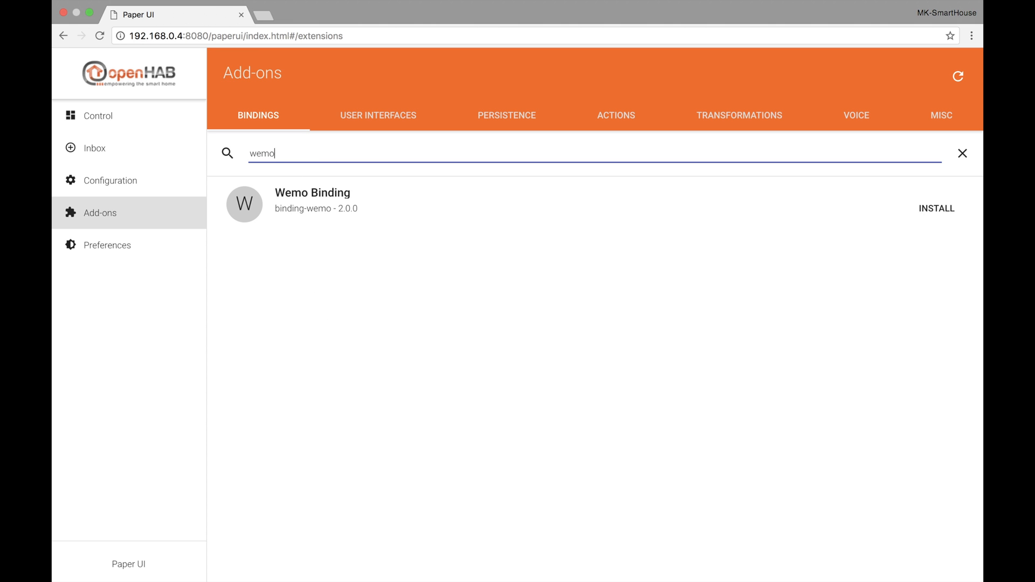
{"action": "left_click", "coordinate": [936, 208]}
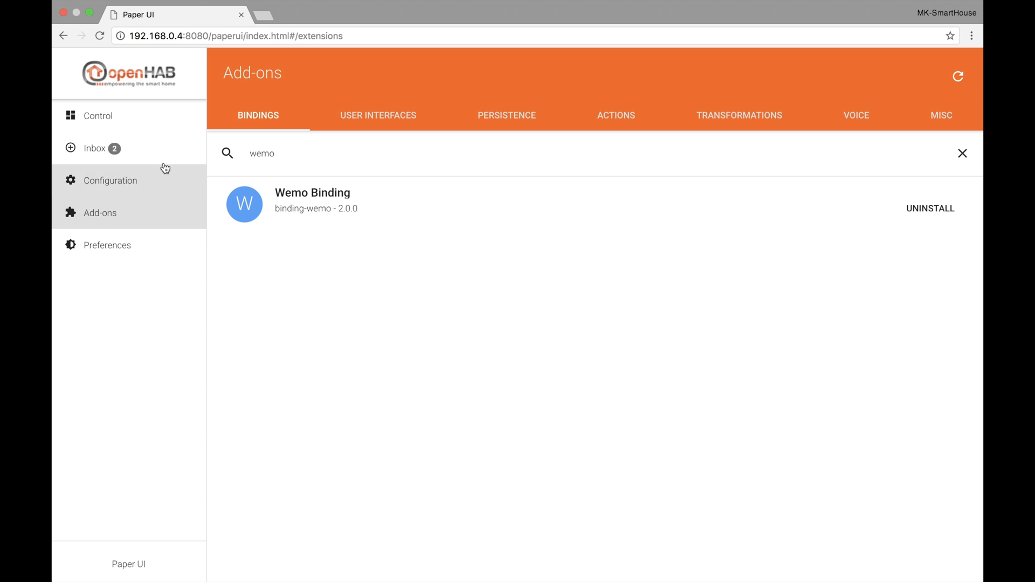
{"action": "left_click", "coordinate": [94, 147]}
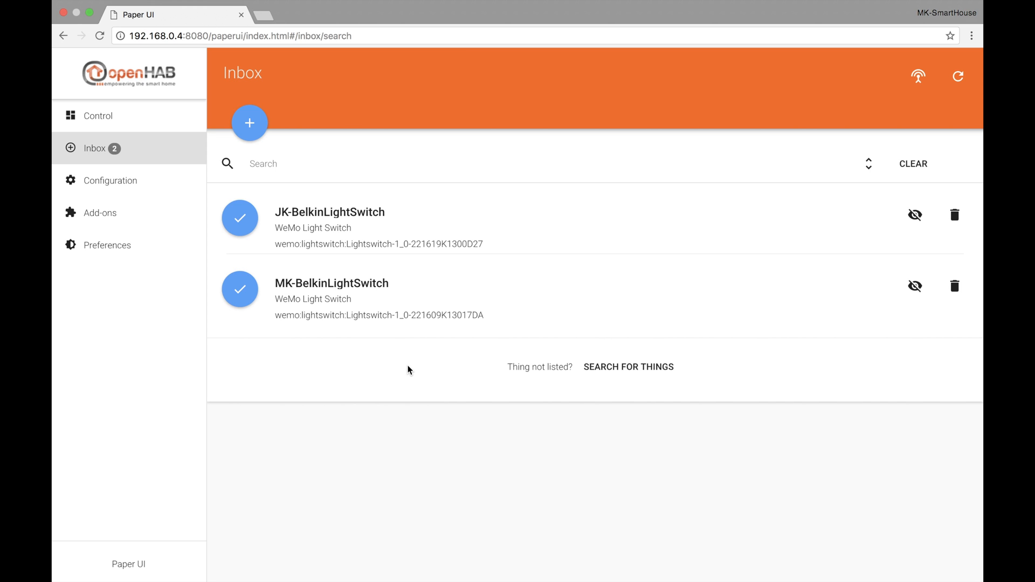
{"action": "mouse_move", "coordinate": [396, 352]}
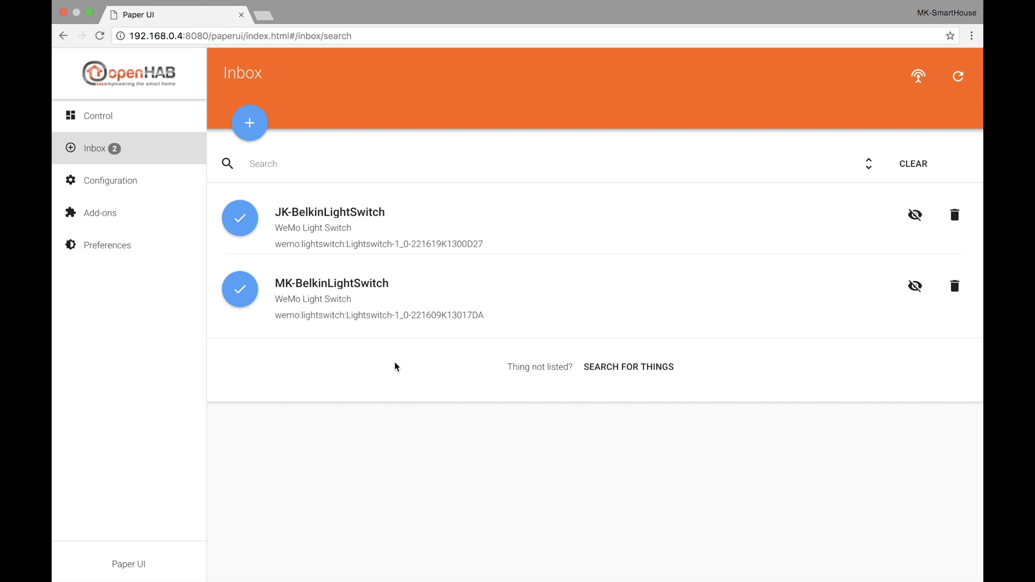
Add MK-BelkinLightSwitch from the Inbox as a Thing.
{"action": "left_click", "coordinate": [239, 289]}
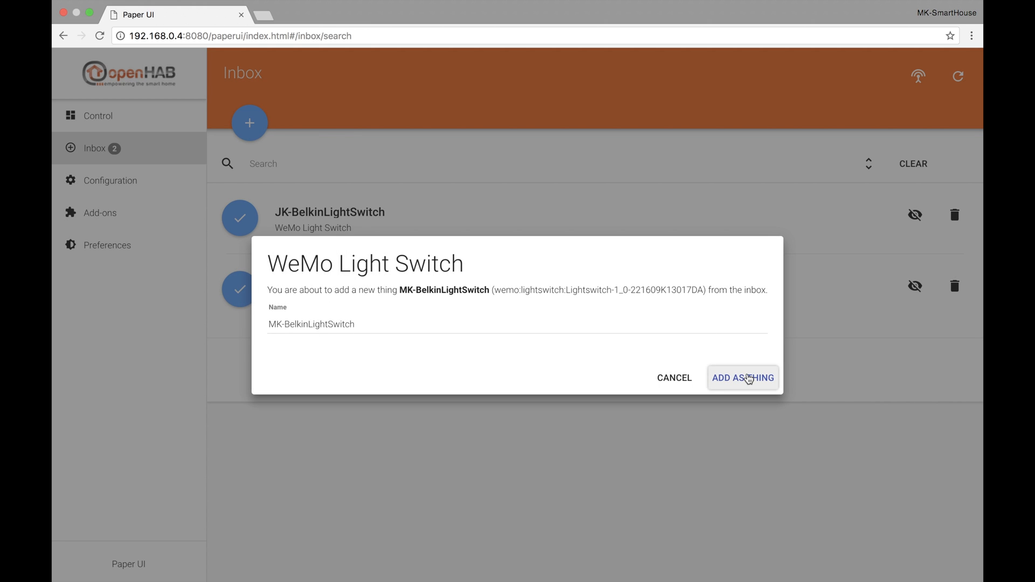
{"action": "left_click", "coordinate": [743, 379]}
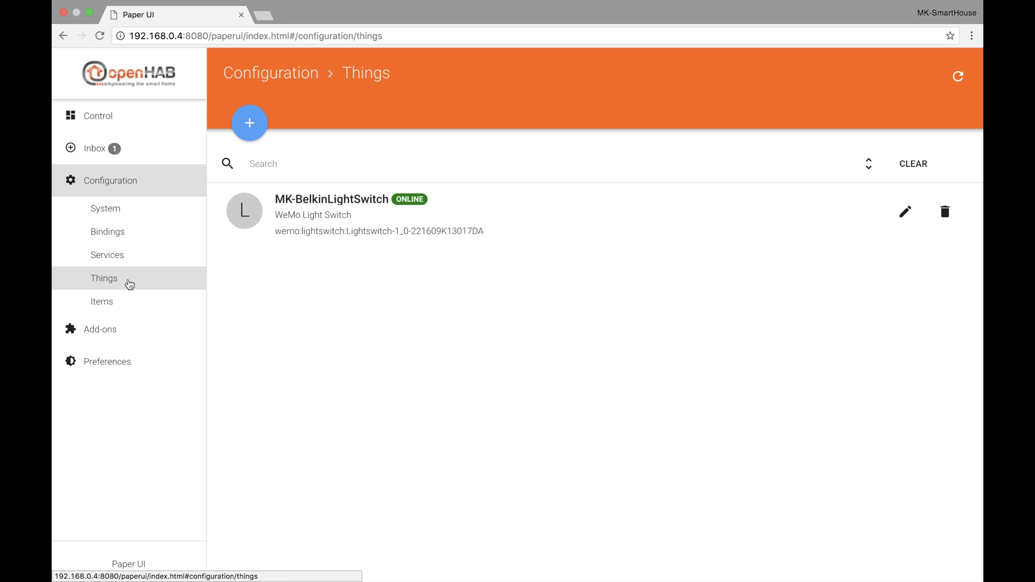
{"action": "mouse_move", "coordinate": [338, 212]}
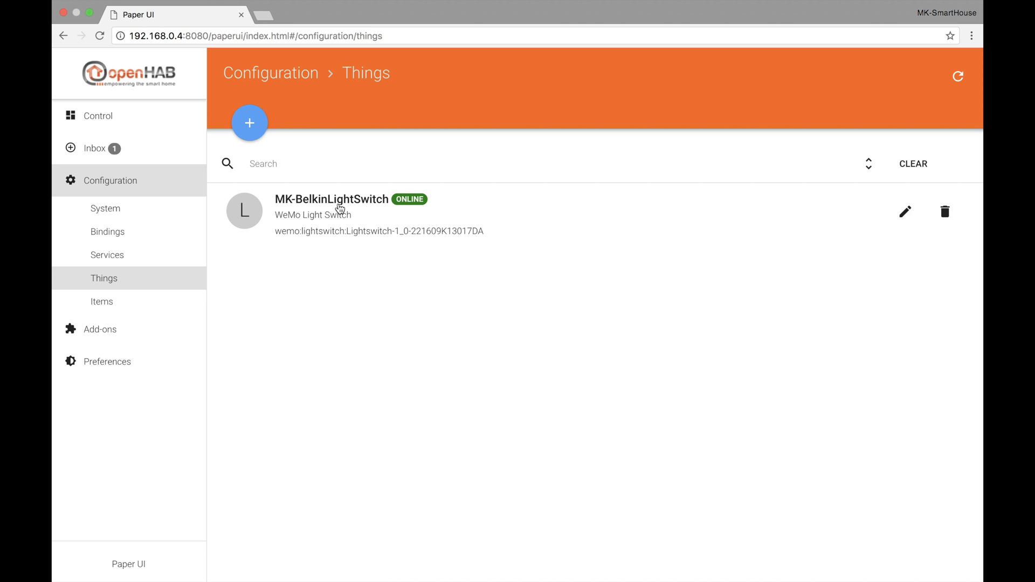
Link MK-BelkinLightSwitch's Switch channel to the Ceiling Light (MKLightSwitch) item.
{"action": "left_click", "coordinate": [333, 206]}
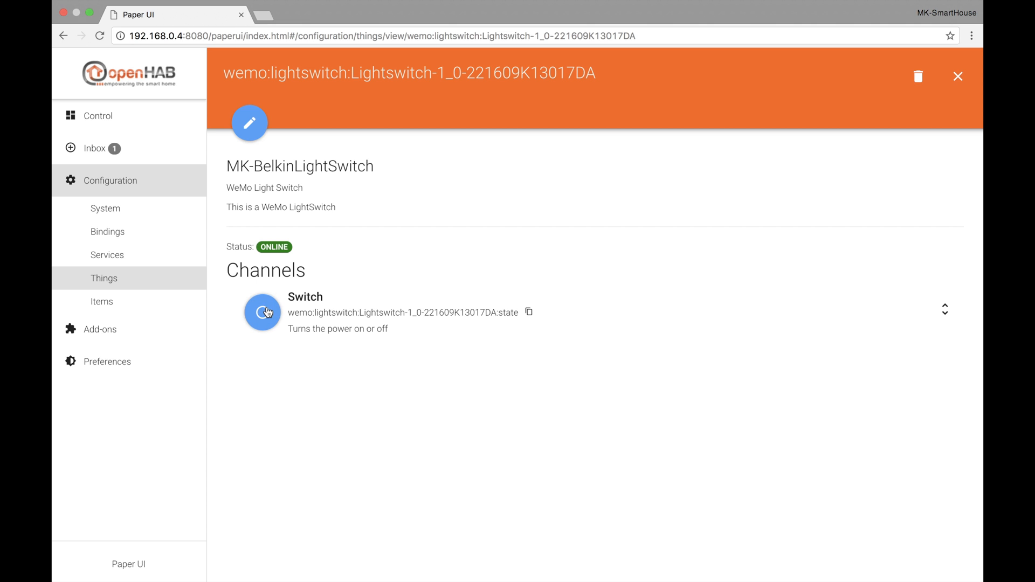
{"action": "left_click", "coordinate": [262, 312]}
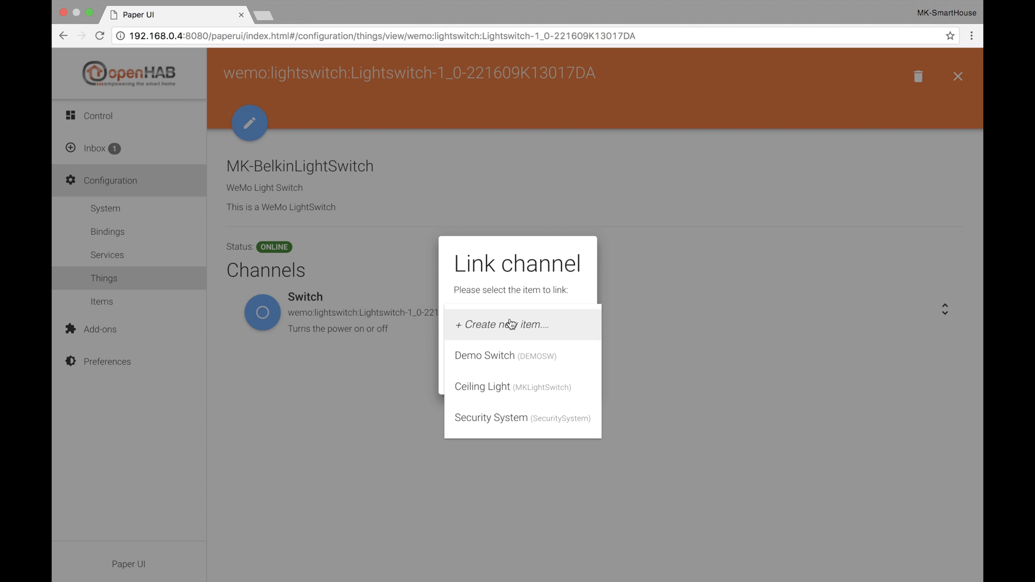
{"action": "mouse_move", "coordinate": [540, 371]}
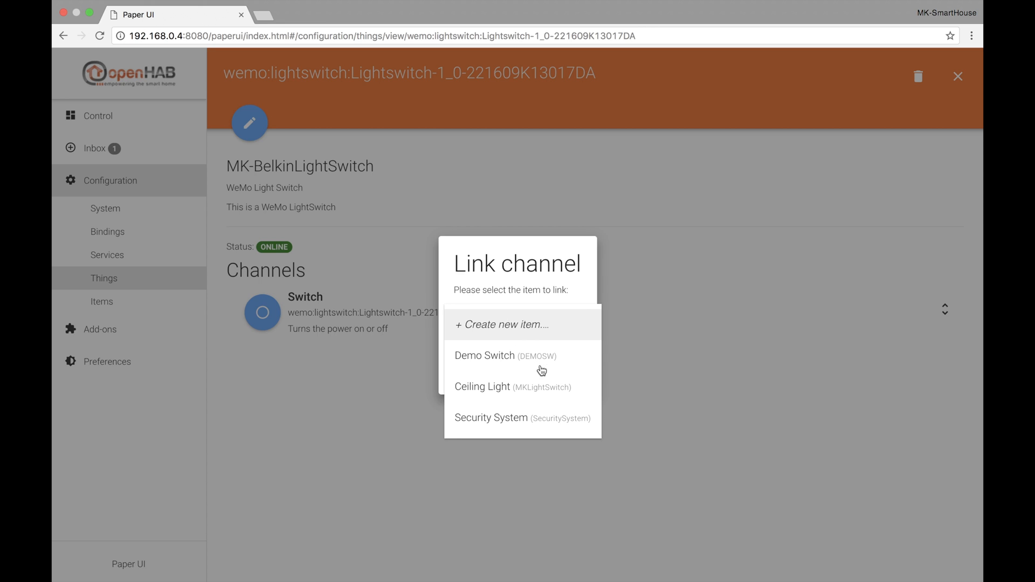
{"action": "mouse_move", "coordinate": [512, 394]}
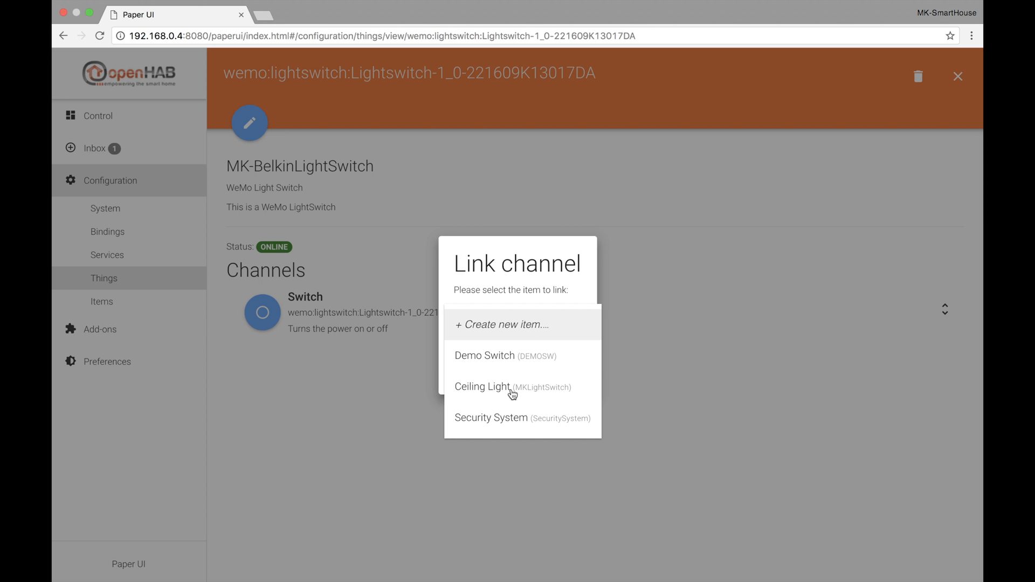
{"action": "left_click", "coordinate": [483, 389]}
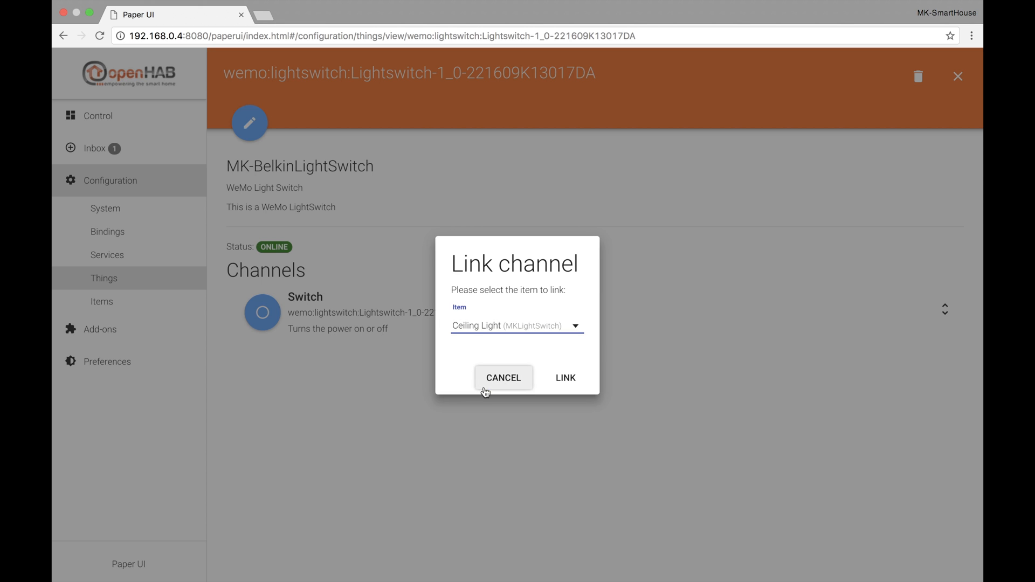
{"action": "left_click", "coordinate": [565, 377]}
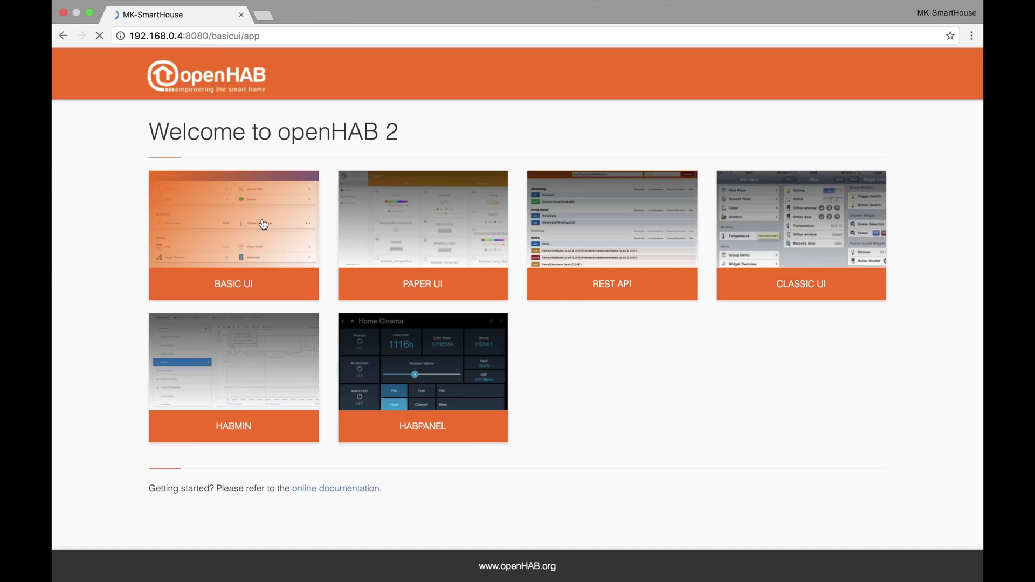
Switch the MK-Room Ceiling Light on in Basic UI.
{"action": "left_click", "coordinate": [263, 224]}
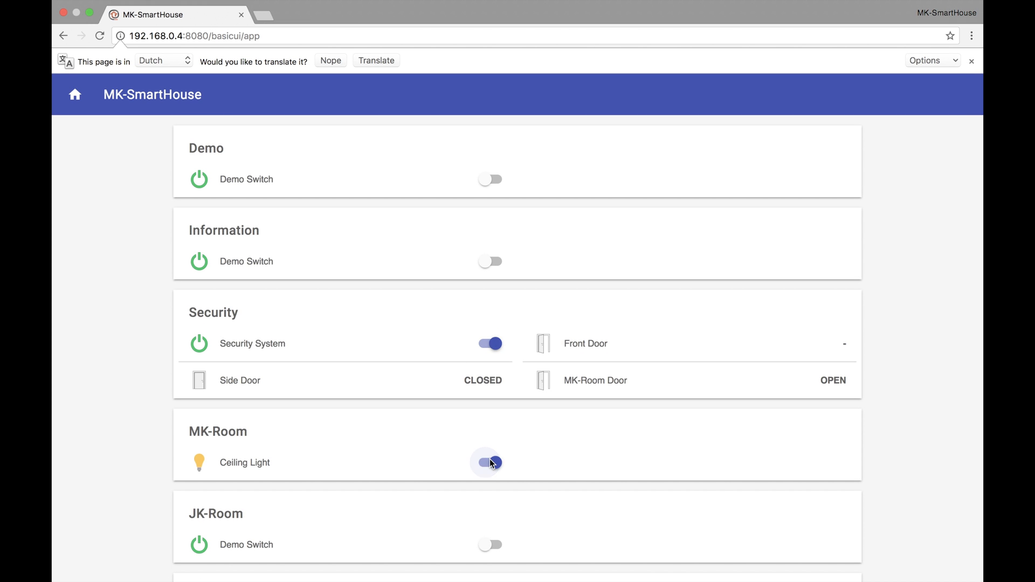